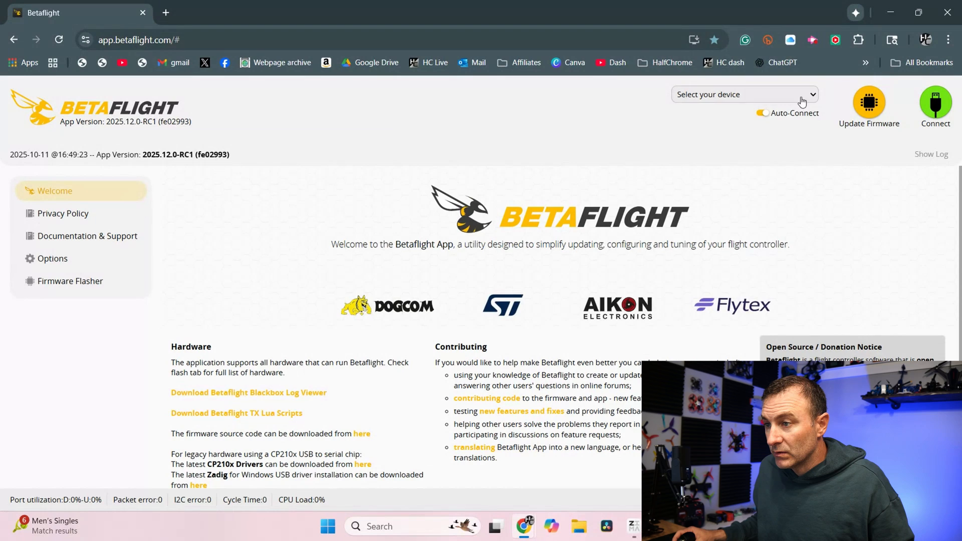
# Connect to the Betaflight STM32G47x flight controller on serial port COM6.
pyautogui.click(744, 95)
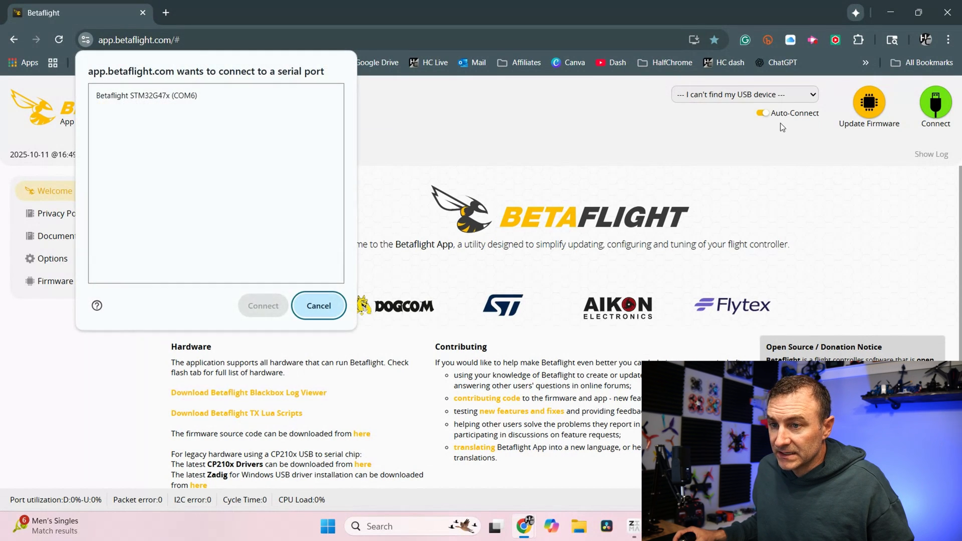
pyautogui.click(146, 95)
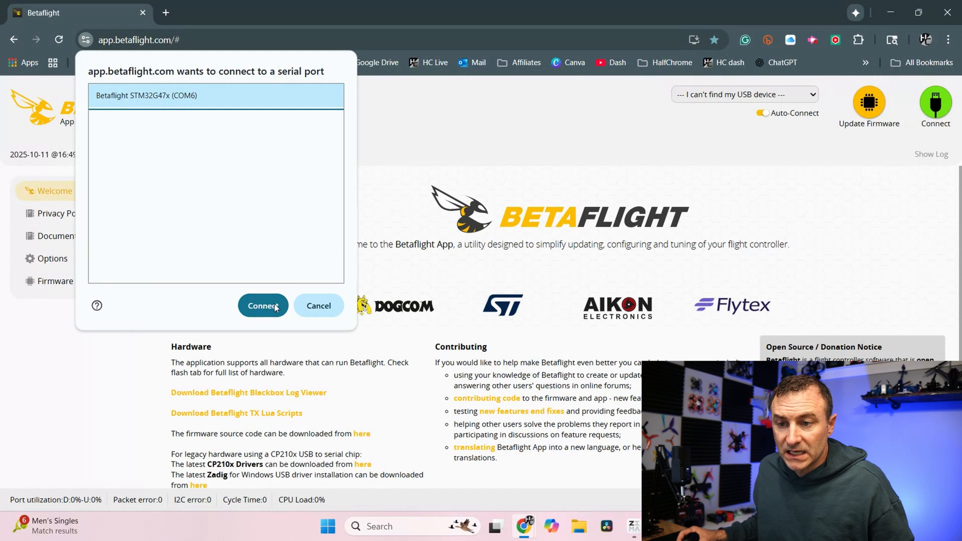
pyautogui.click(263, 306)
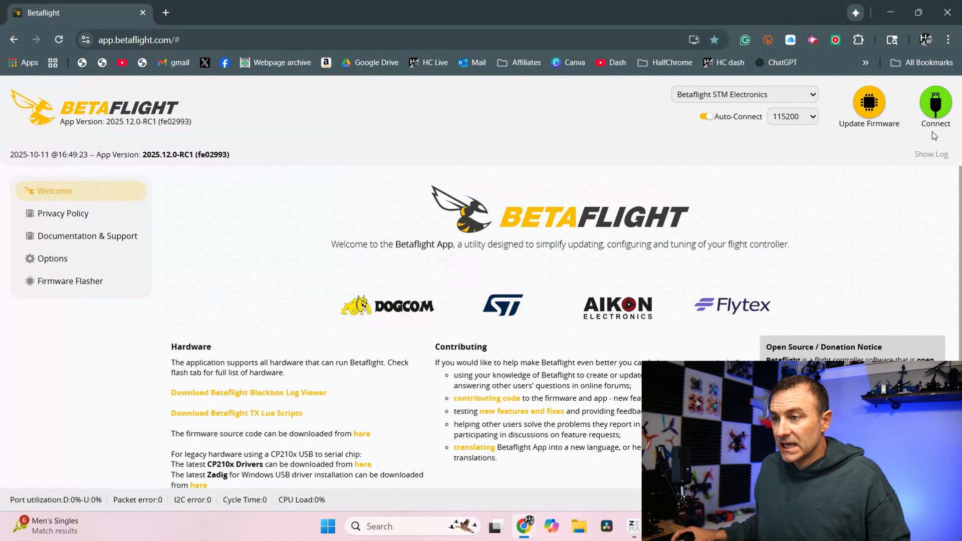
pyautogui.click(934, 103)
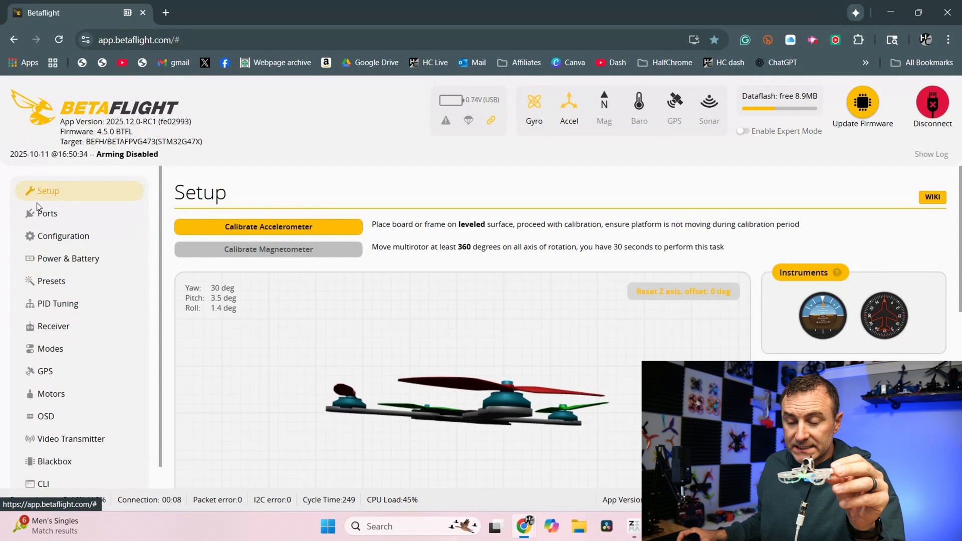
# Show the Ports page listing the USB VCP and UART serial port assignments.
pyautogui.click(47, 213)
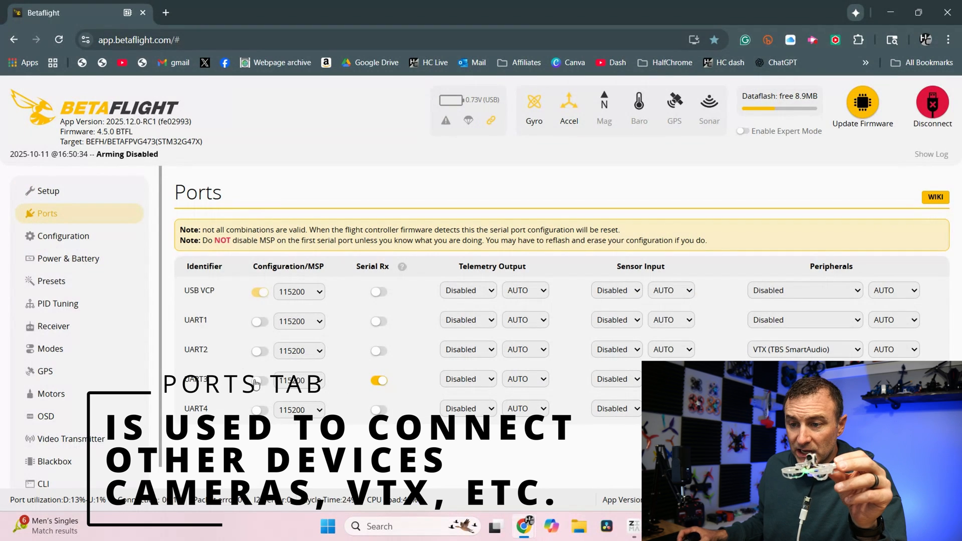
pyautogui.moveTo(391, 376)
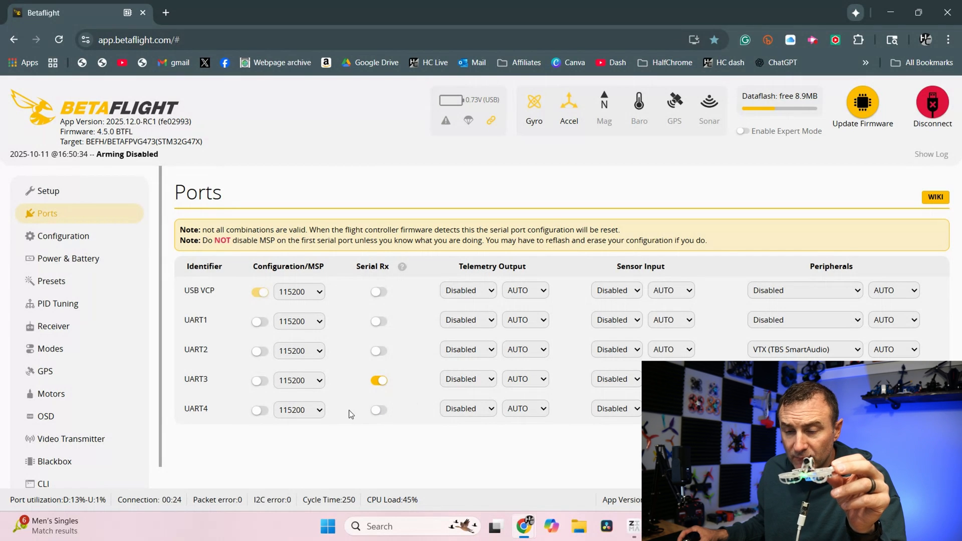
pyautogui.moveTo(78, 243)
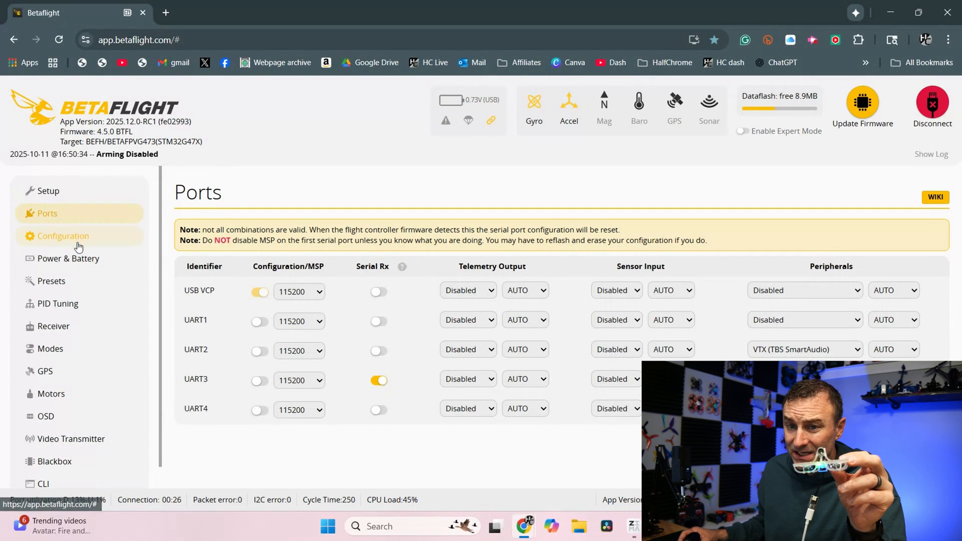
# Review the general Configuration page from top to bottom.
pyautogui.click(63, 236)
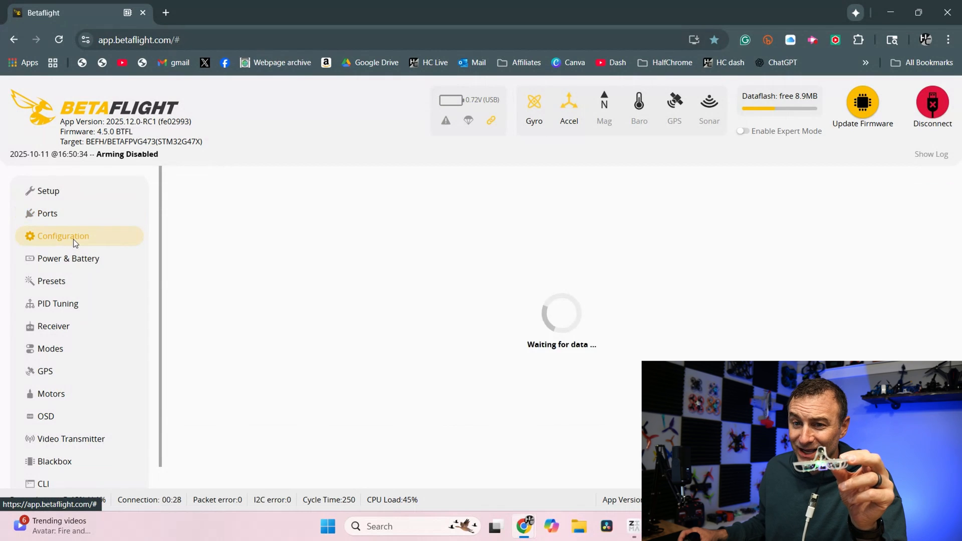
pyautogui.click(63, 236)
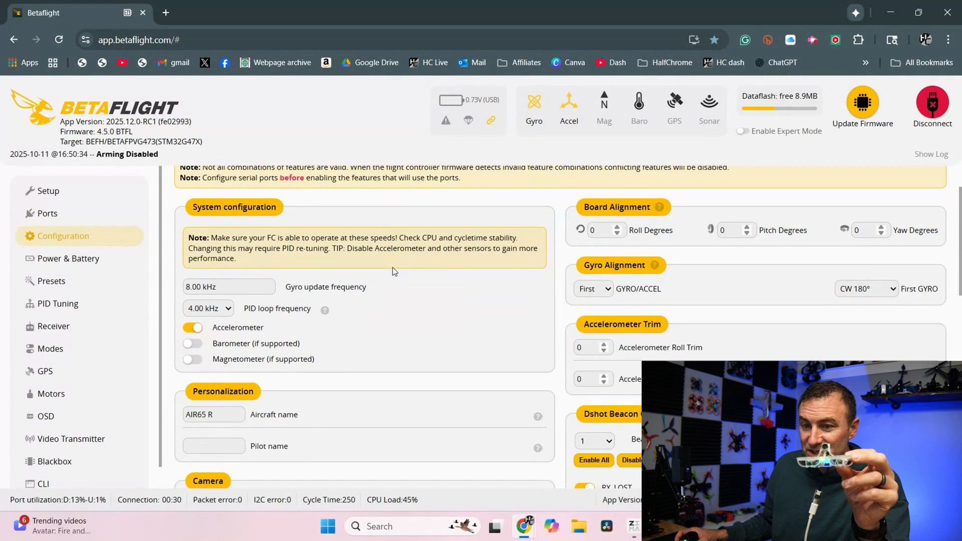
pyautogui.scroll(-3)
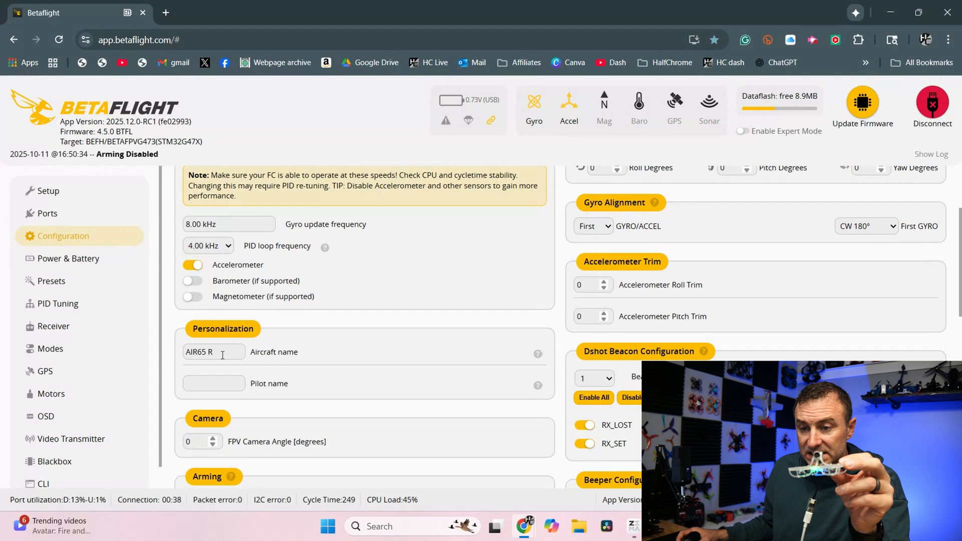
pyautogui.scroll(-3)
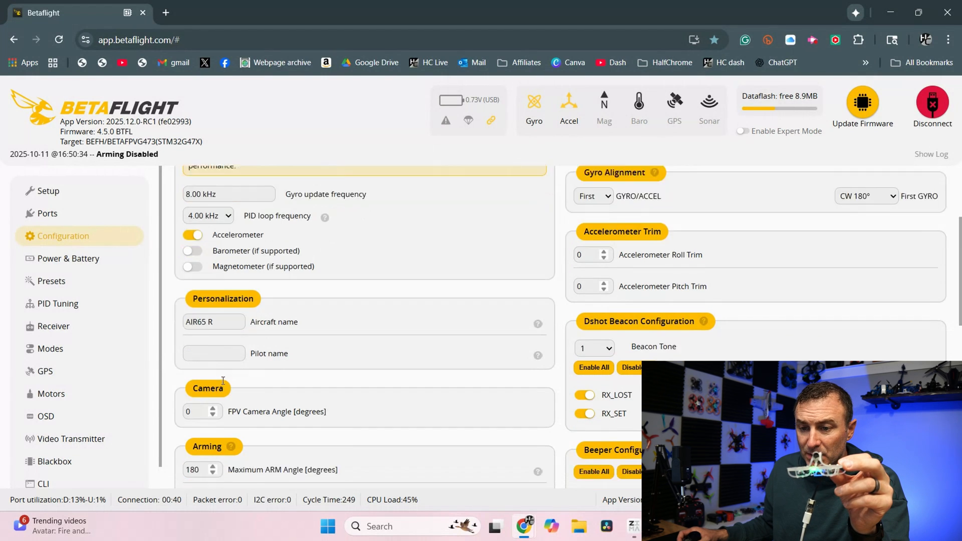
pyautogui.scroll(-3)
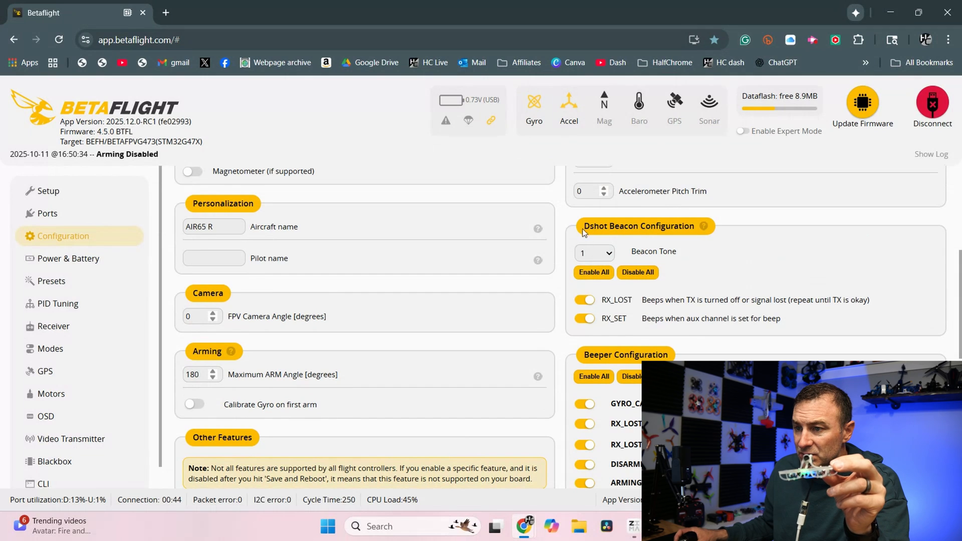
pyautogui.moveTo(658, 328)
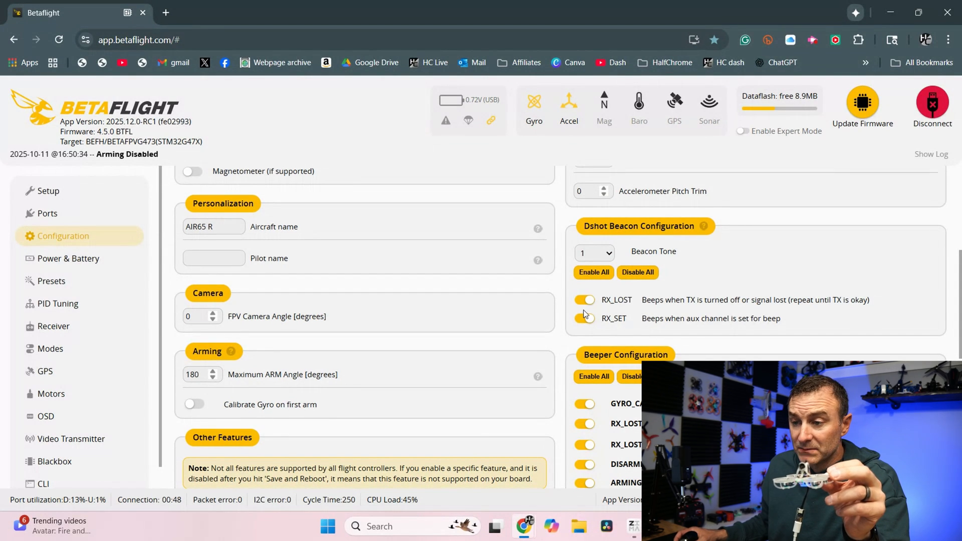
pyautogui.scroll(-3)
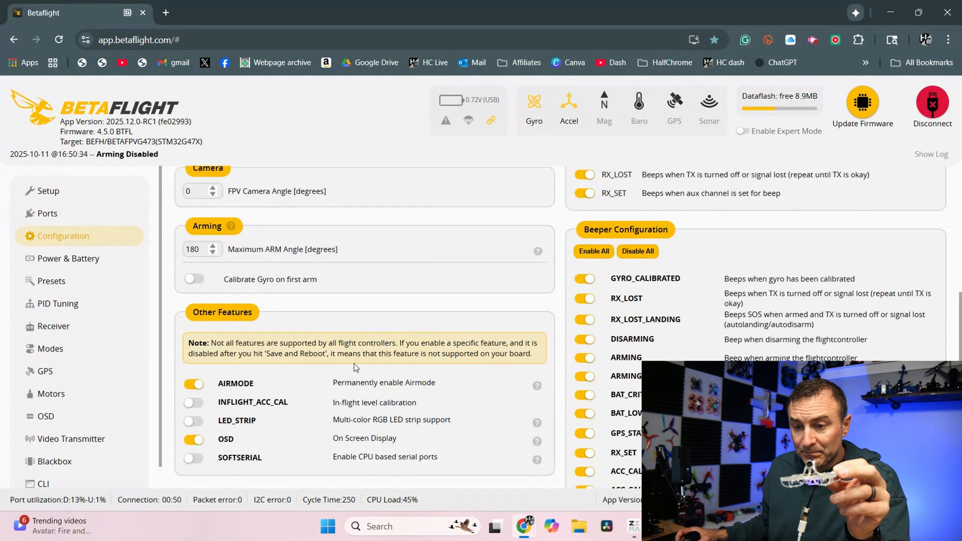
pyautogui.scroll(-3)
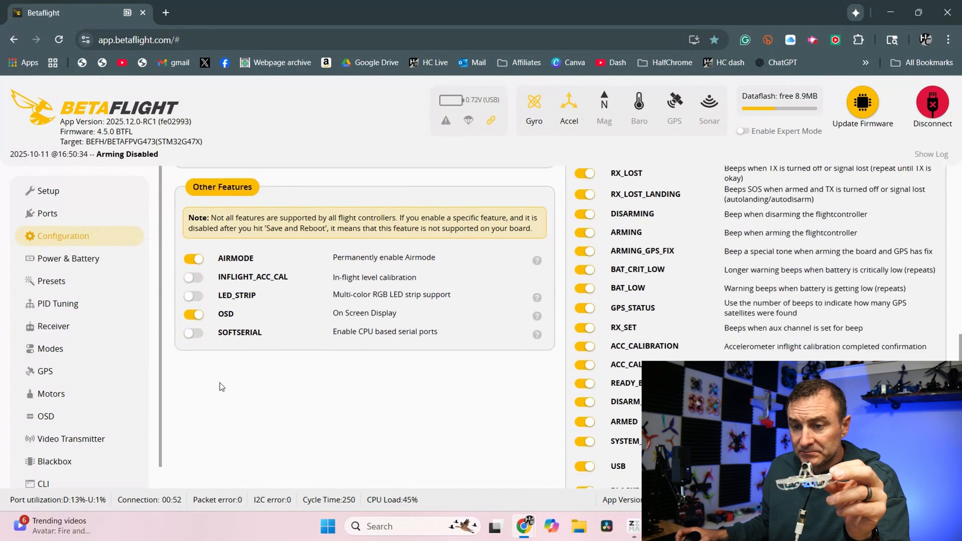
# Look over the Power & Battery and Presets pages, then move on to PID Tuning.
pyautogui.click(68, 259)
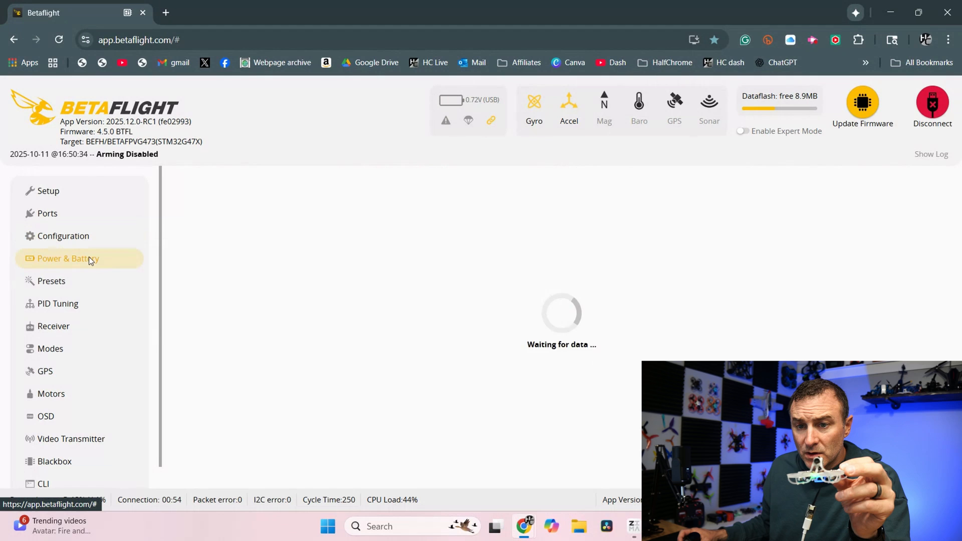
pyautogui.click(51, 280)
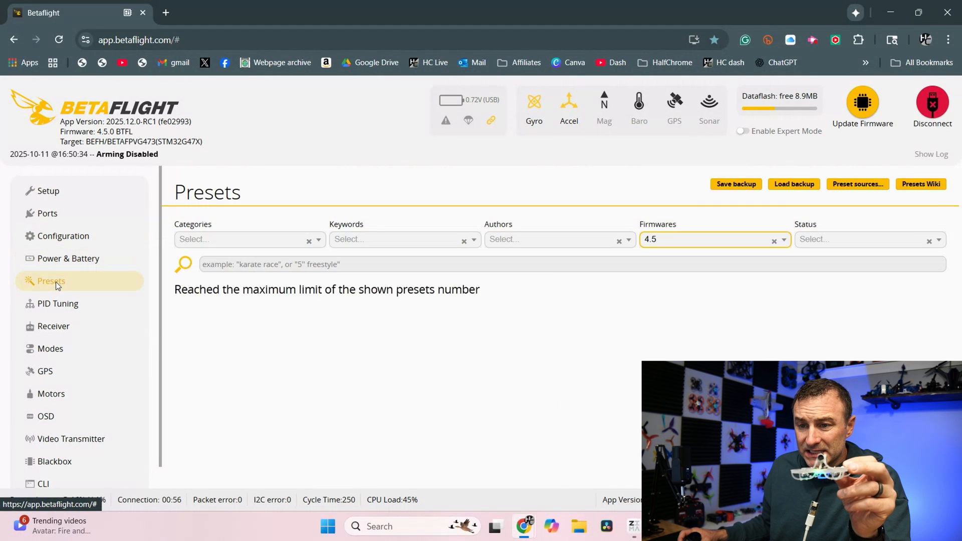
pyautogui.click(59, 304)
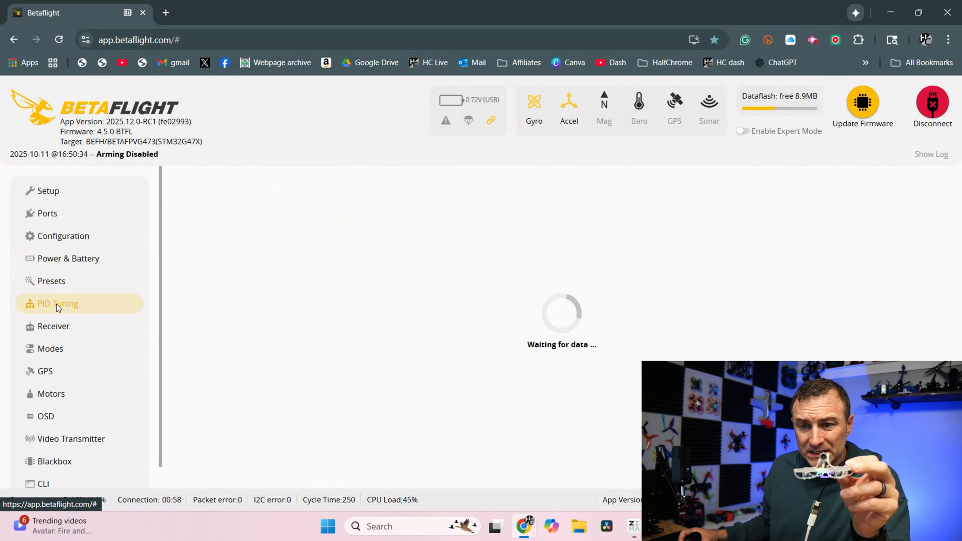
# Go through the PID profile, sliders, TPA and Angle/Horizon strengths on the PID Tuning page.
pyautogui.click(58, 304)
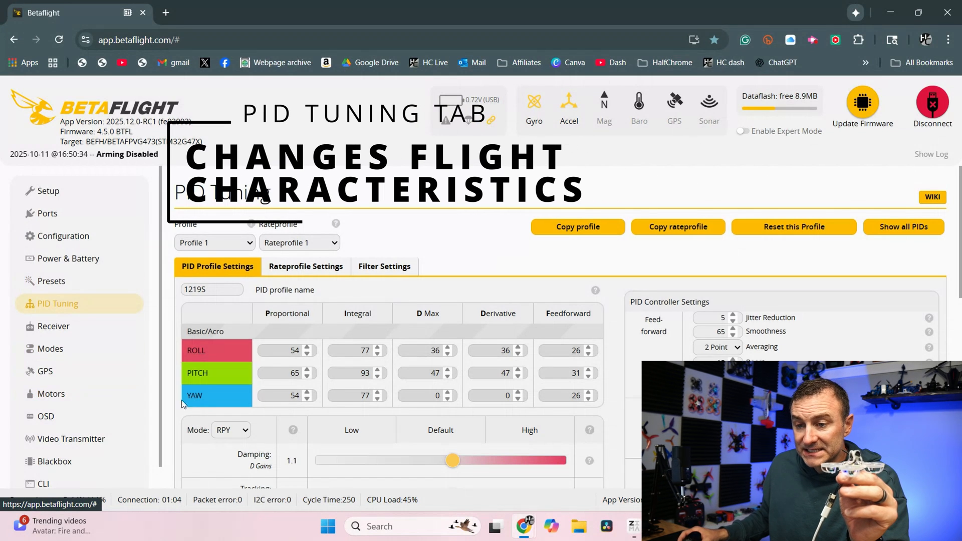
pyautogui.scroll(-3)
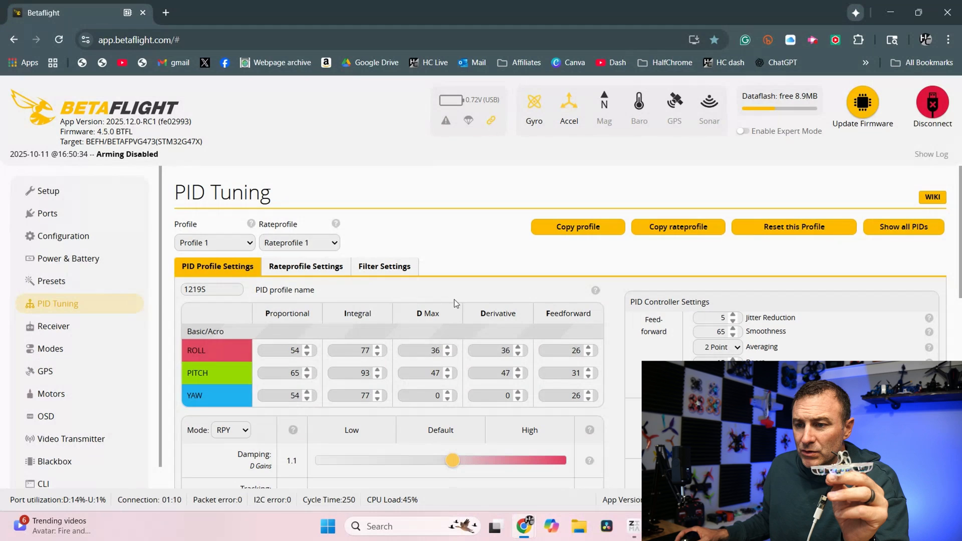
pyautogui.scroll(-3)
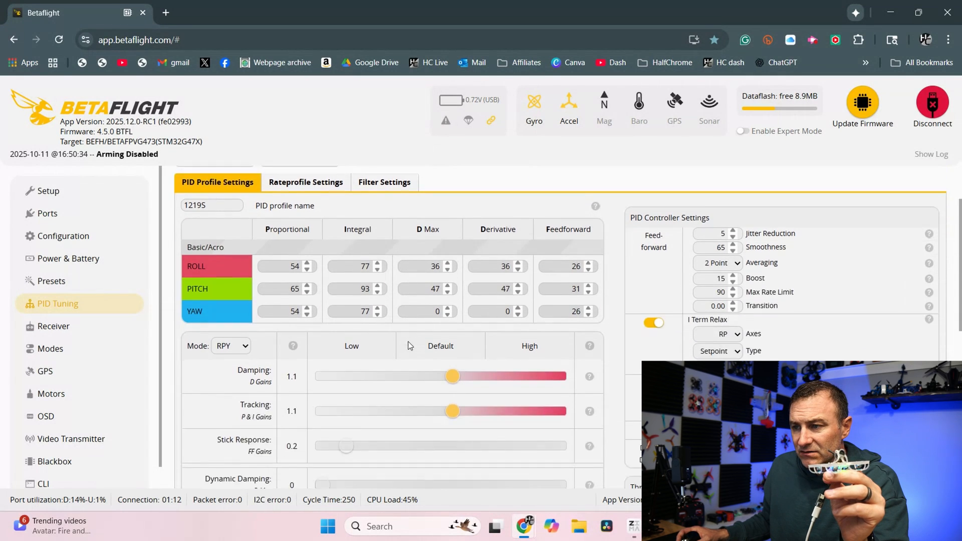
pyautogui.scroll(-3)
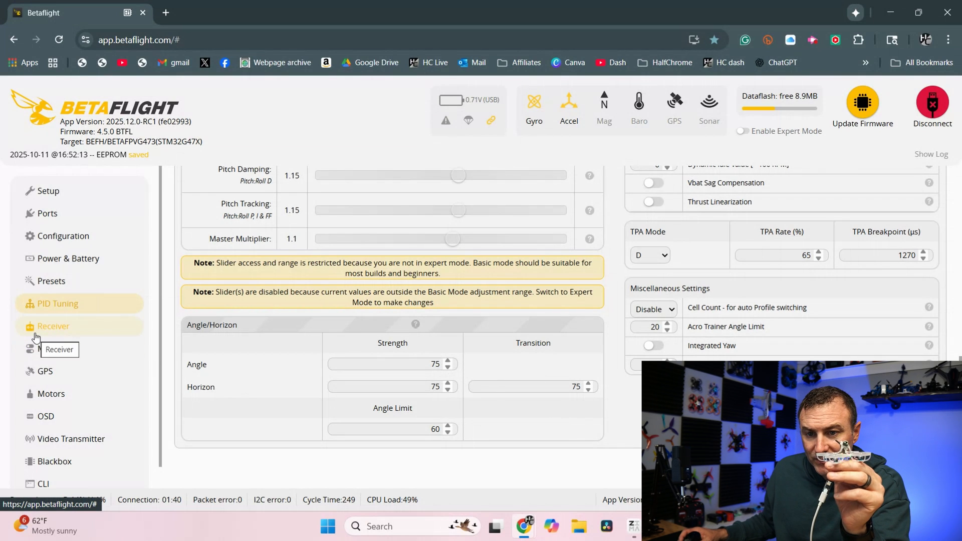
# Check the live CRSF channel bars on the Receiver page.
pyautogui.click(54, 327)
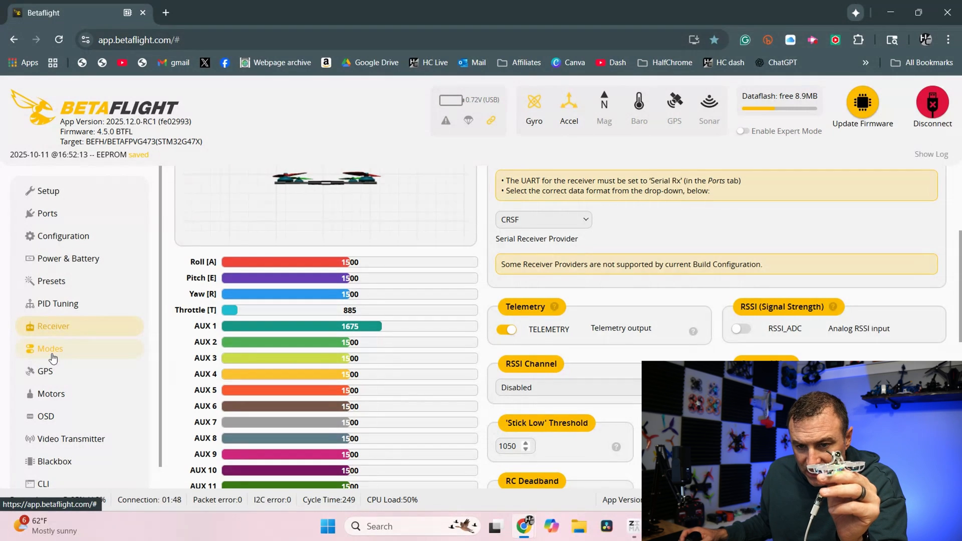
# In Modes, assign Beeper to AUX 3 and Flip Over After Crash to AUX 4.
pyautogui.click(50, 348)
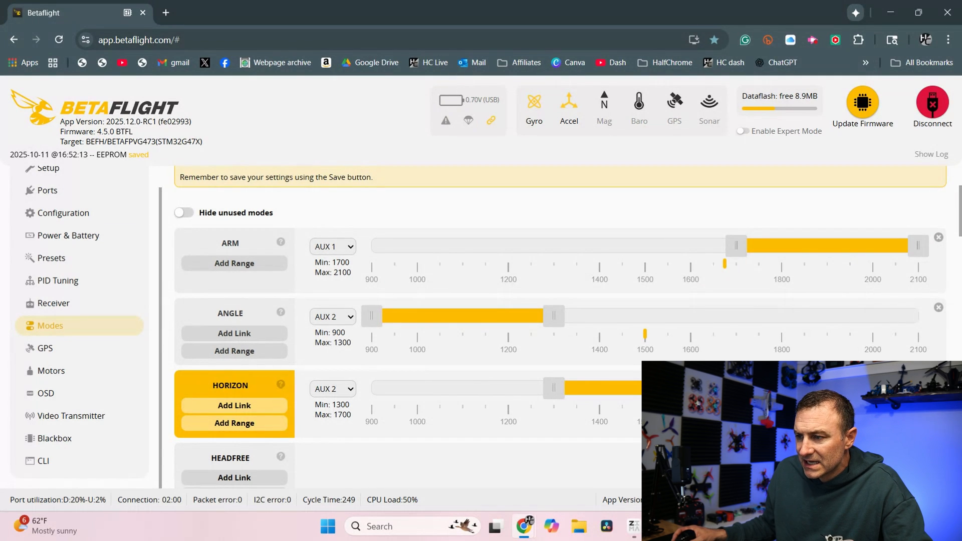
pyautogui.scroll(-3)
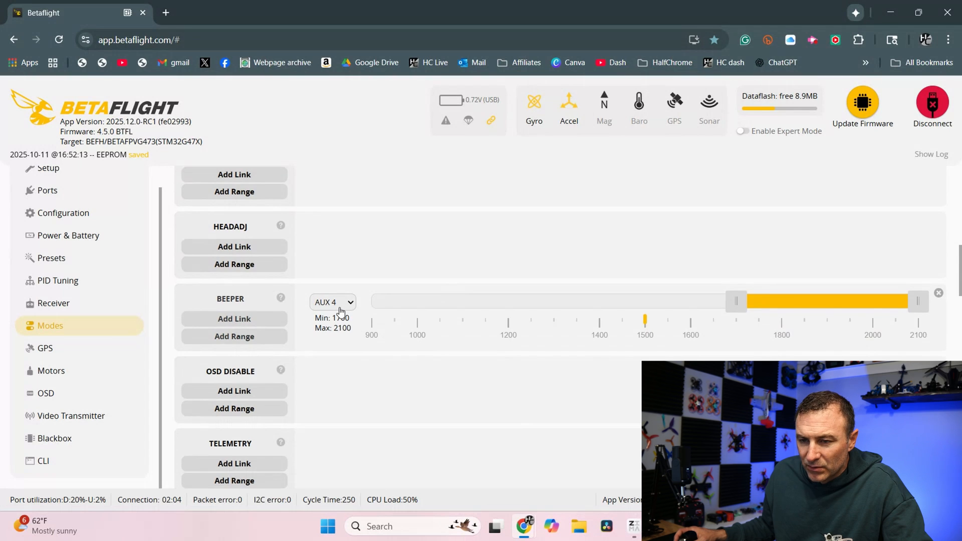
pyautogui.click(332, 303)
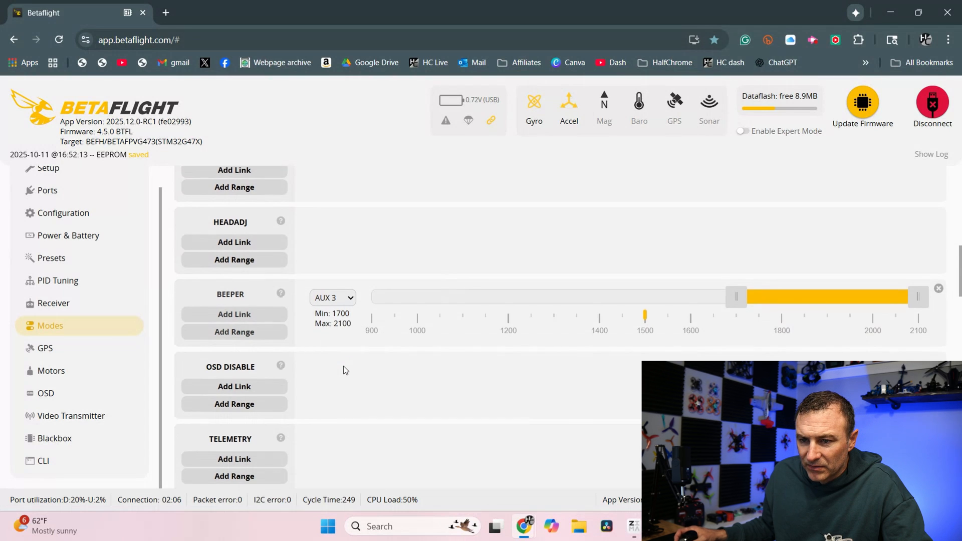
pyautogui.scroll(-3)
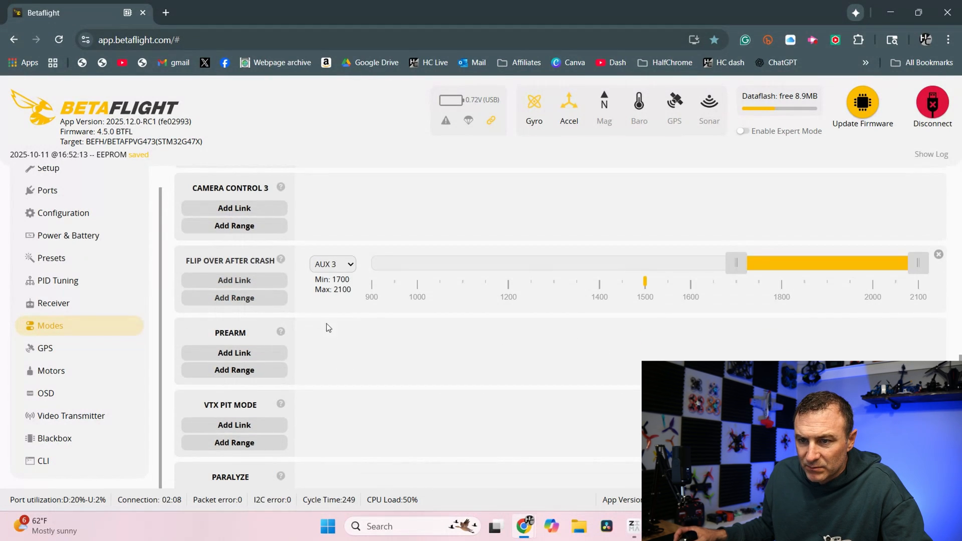
pyautogui.click(332, 265)
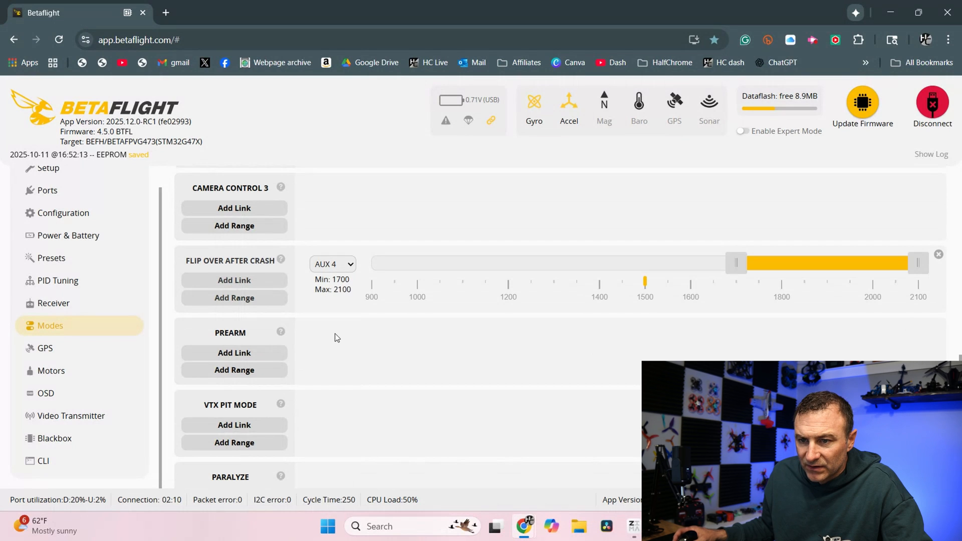
pyautogui.scroll(-3)
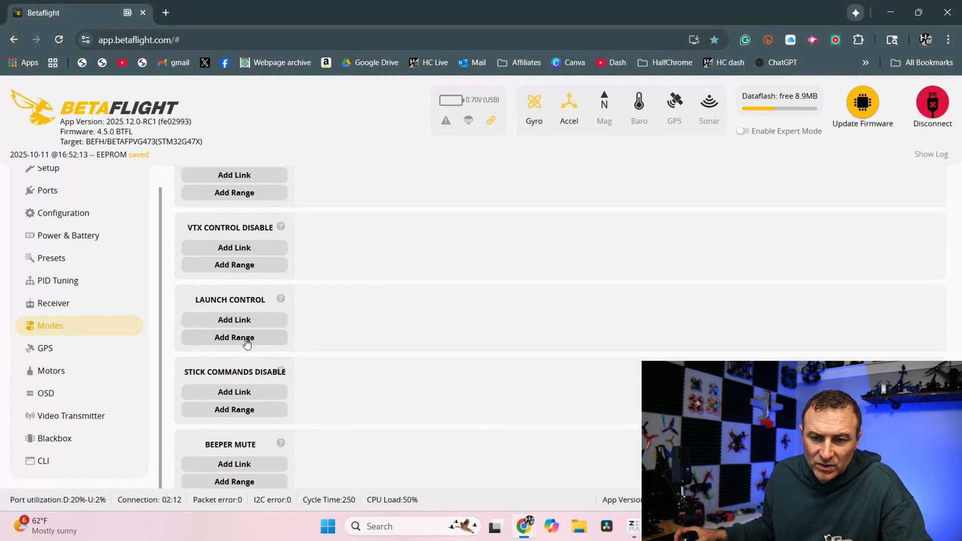
pyautogui.moveTo(98, 338)
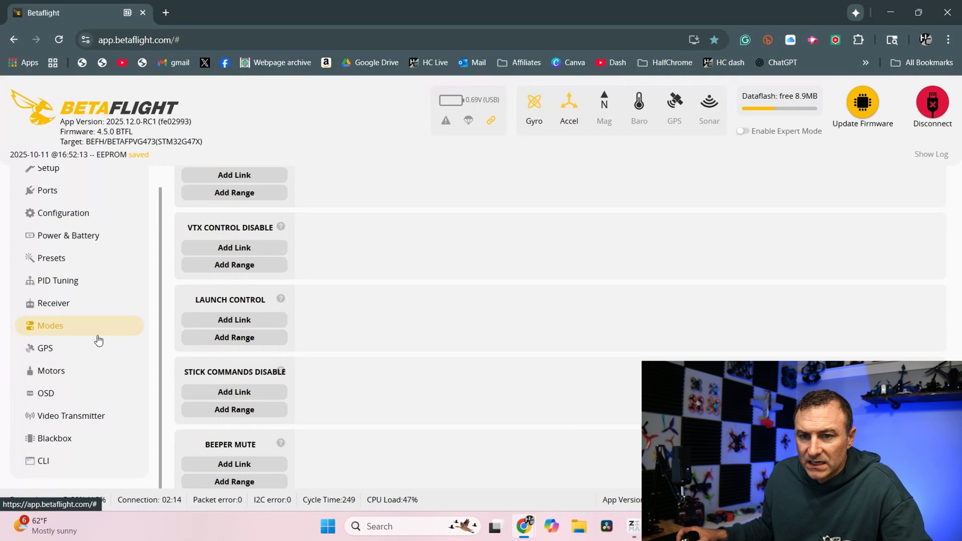
# Enable OSD elements Crosshairs, Fly mode, Link quality, Timer 2 and Warnings, and save them.
pyautogui.click(46, 393)
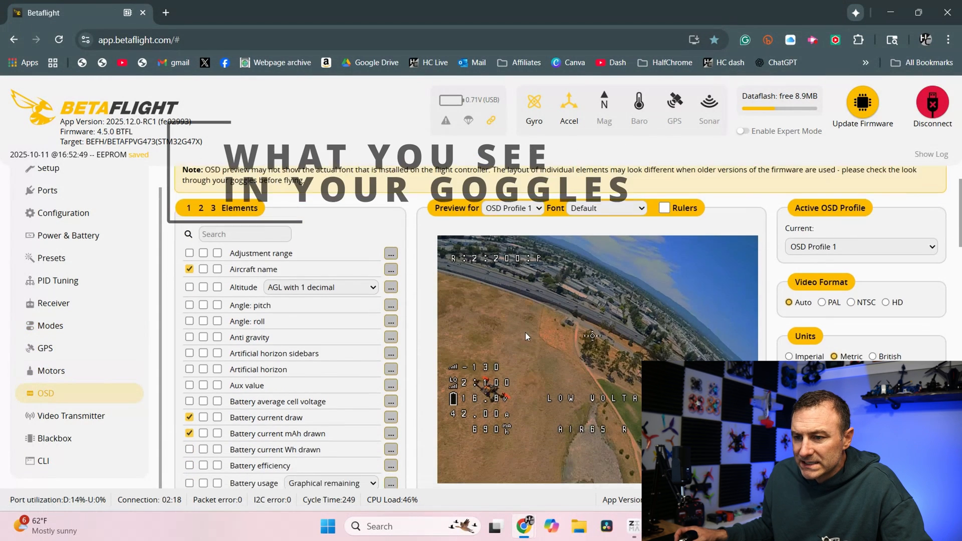
pyautogui.scroll(-3)
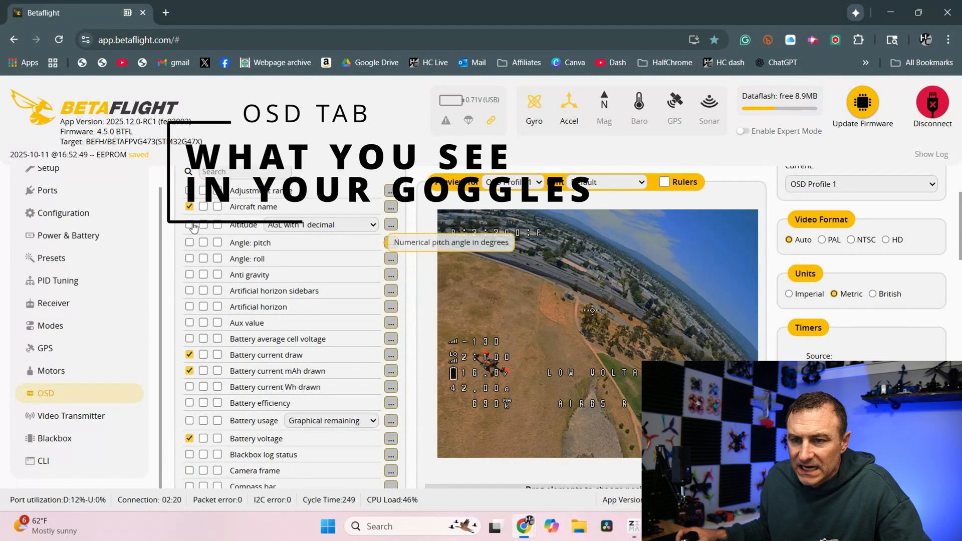
pyautogui.moveTo(196, 419)
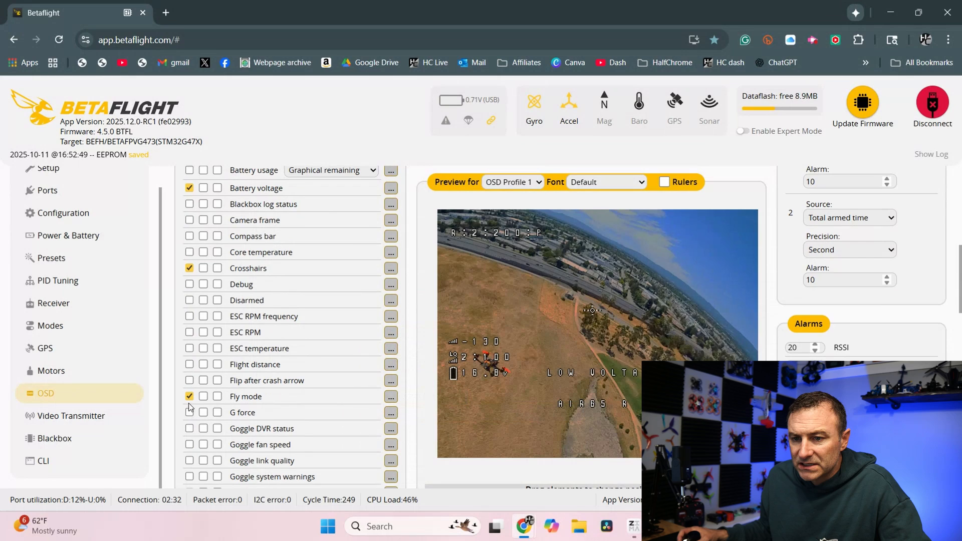
pyautogui.scroll(-3)
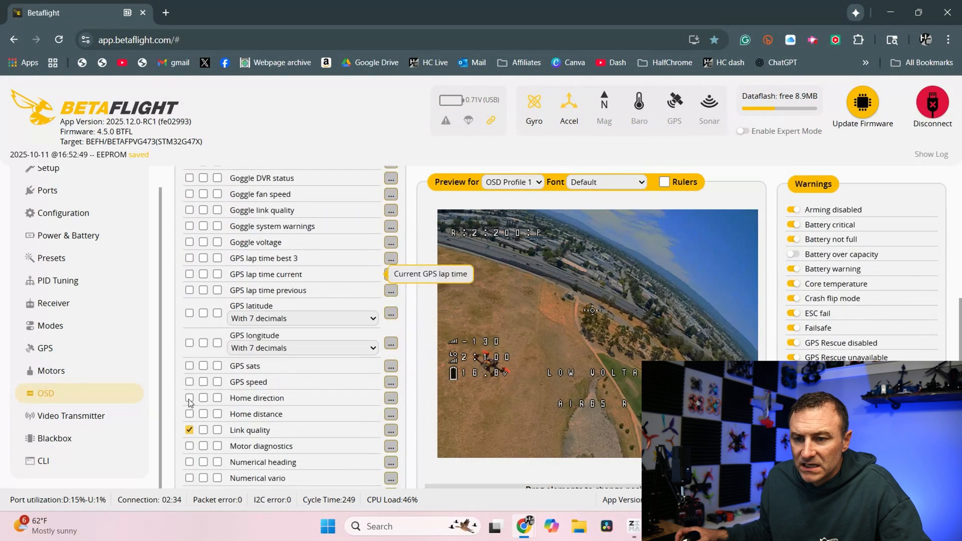
pyautogui.scroll(-3)
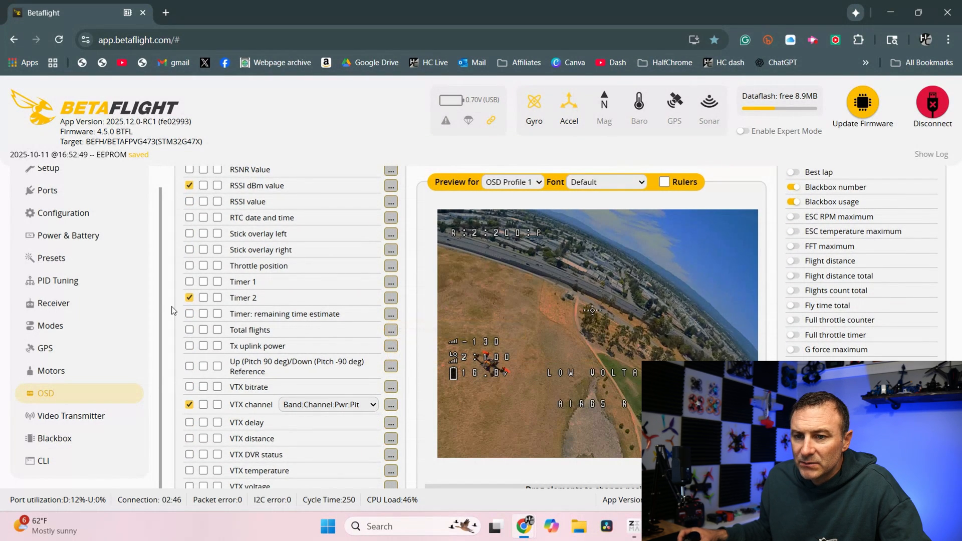
pyautogui.click(190, 404)
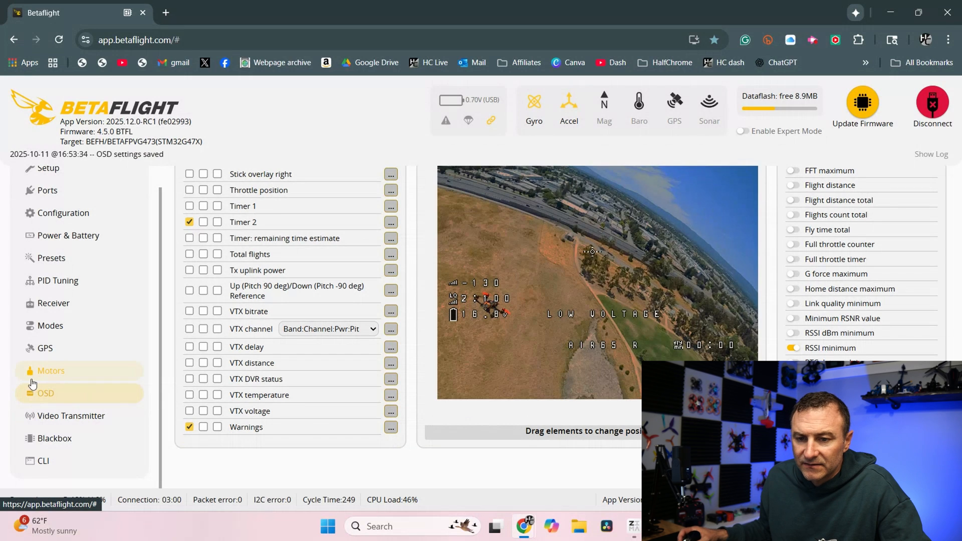
pyautogui.click(70, 416)
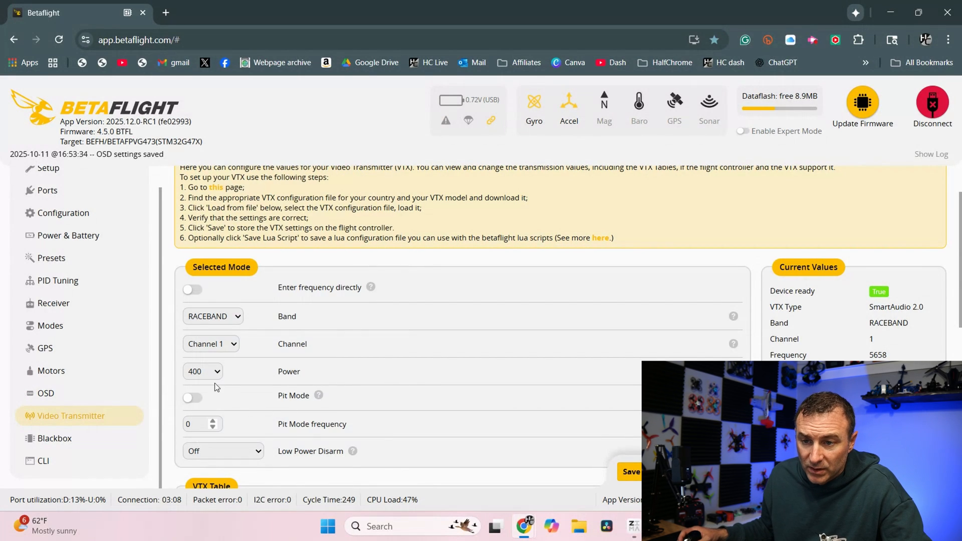
# Save the video transmitter at Raceband channel 1, power 400, then bring up the CLI.
pyautogui.scroll(-3)
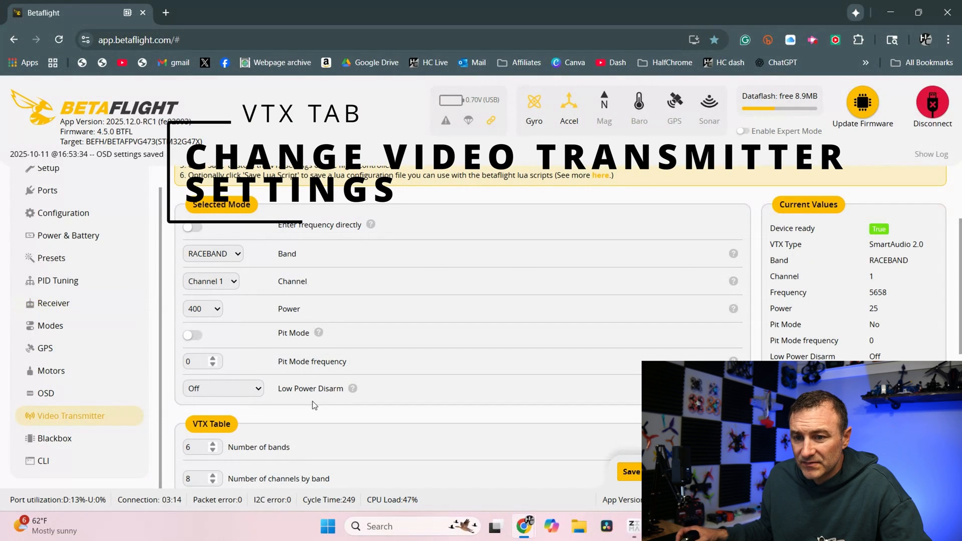
pyautogui.scroll(-3)
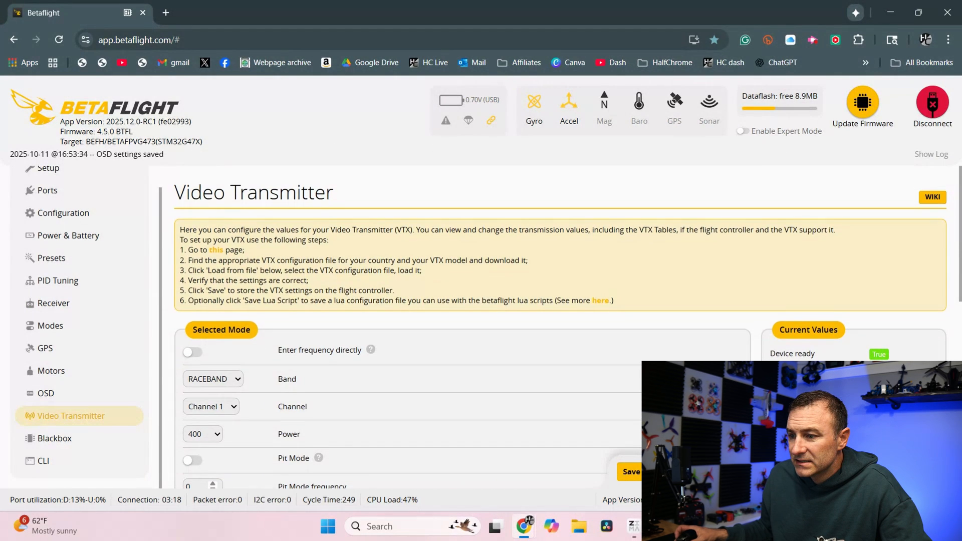
pyautogui.click(631, 472)
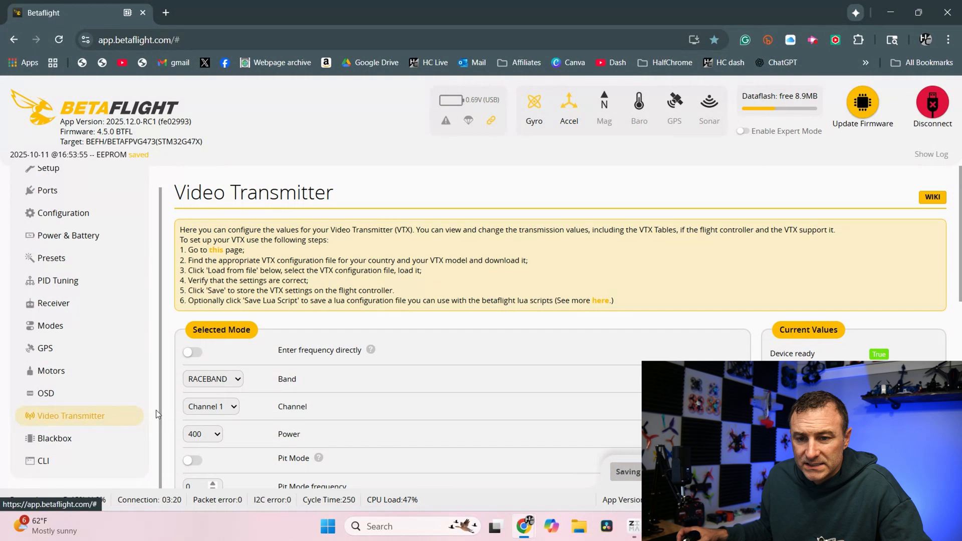
pyautogui.click(38, 461)
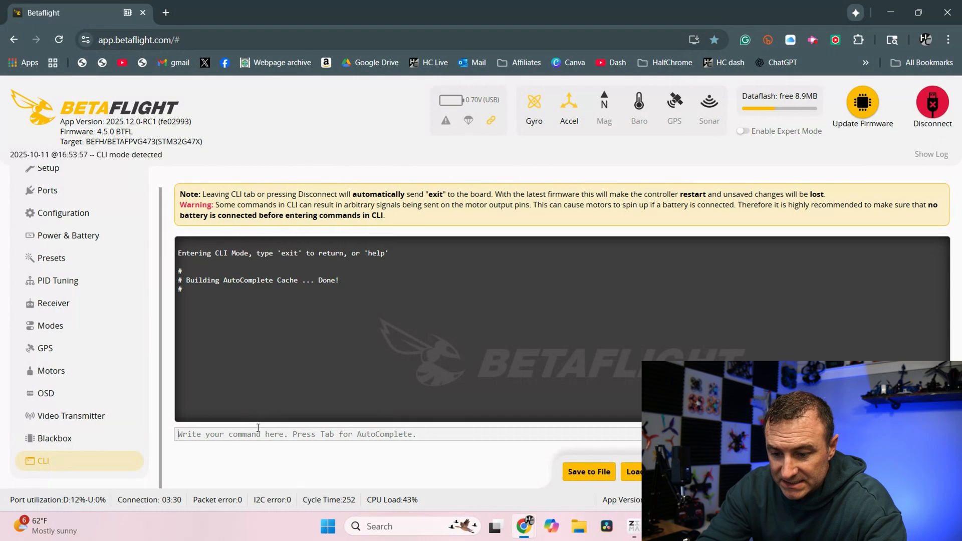
# Run 'set crash_recovery = ON' in the CLI to enable crash recovery.
pyautogui.write('set cras')
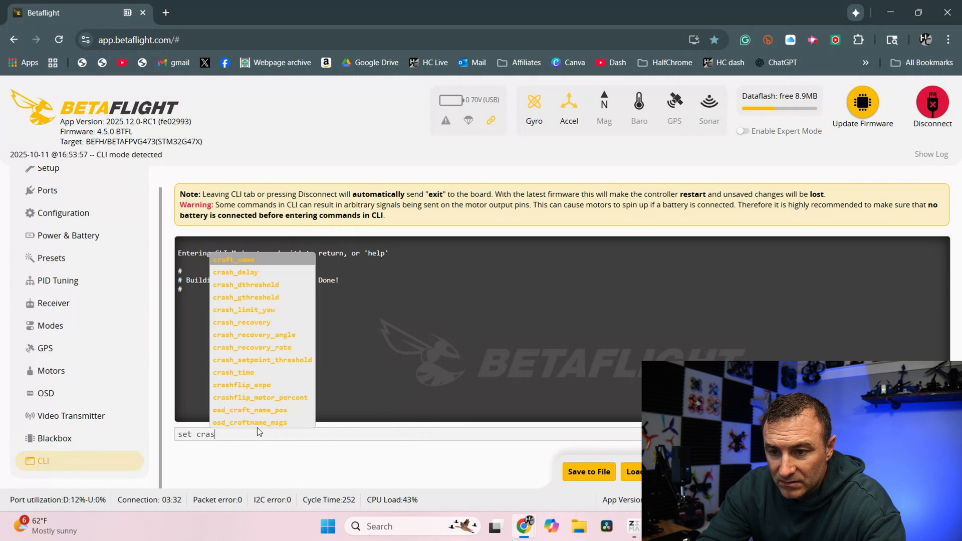
pyautogui.write('h')
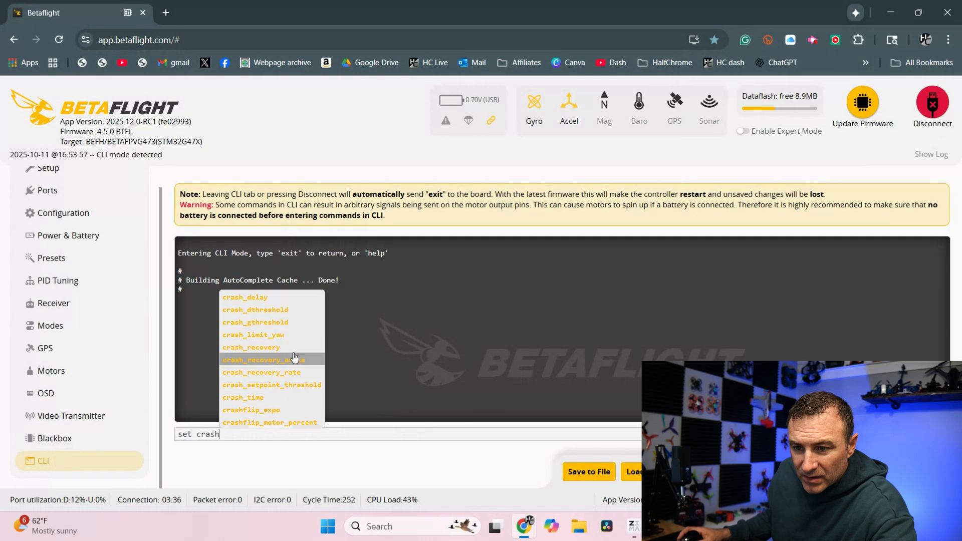
pyautogui.click(250, 347)
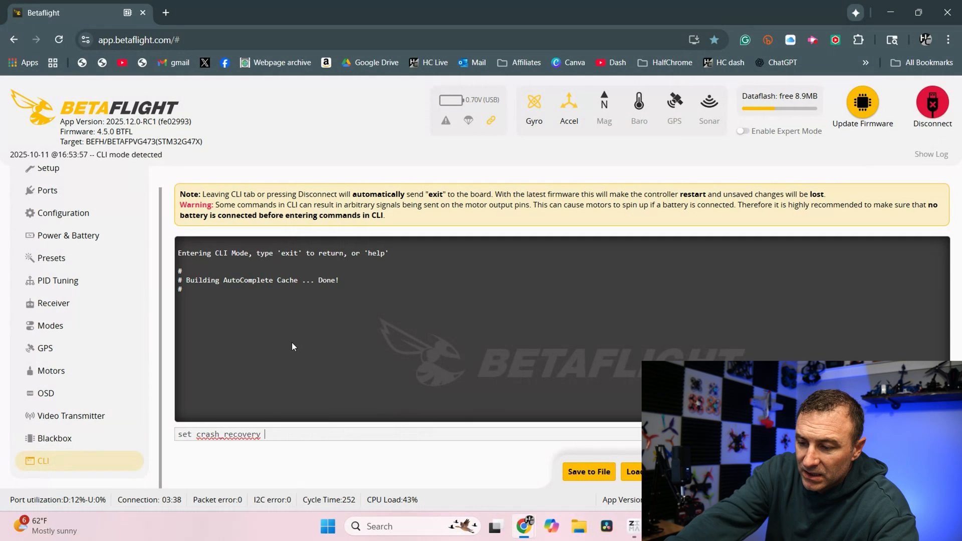
pyautogui.write('=')
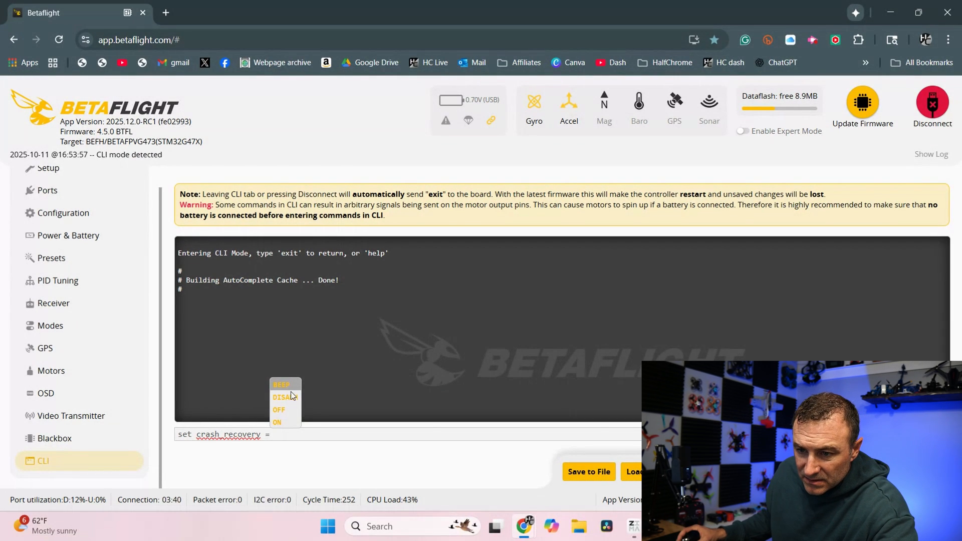
pyautogui.click(277, 422)
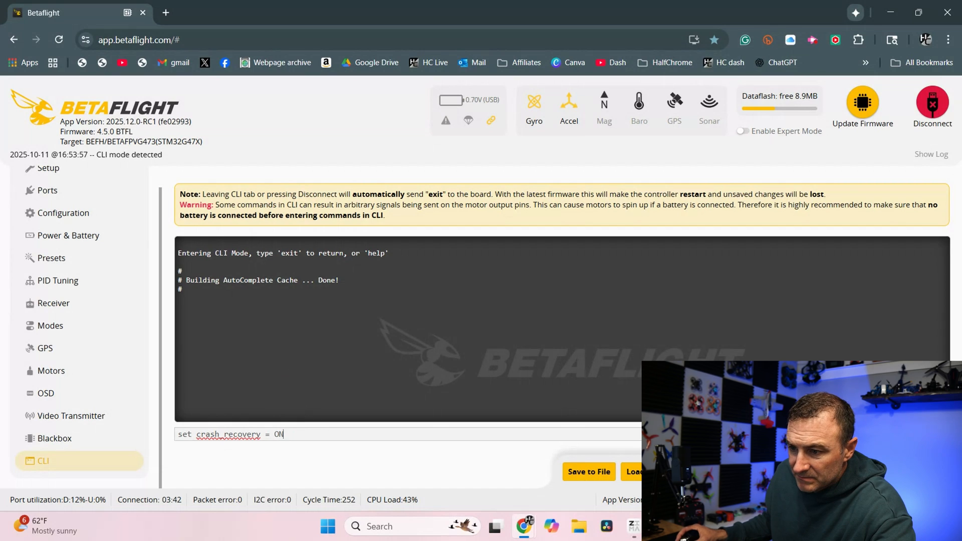
pyautogui.press('Enter')
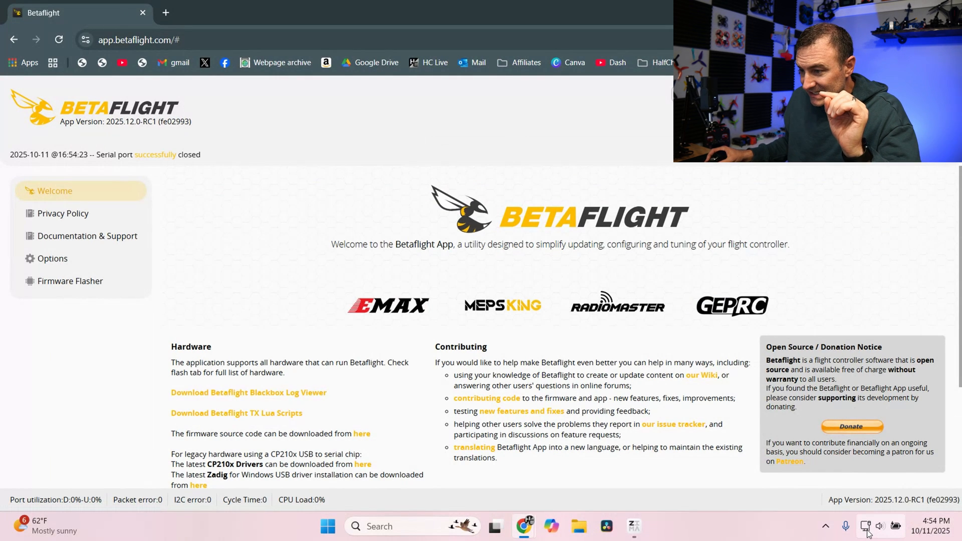
# Join the ExpressLRS RX Wi-Fi network from the Windows quick settings panel.
pyautogui.click(866, 526)
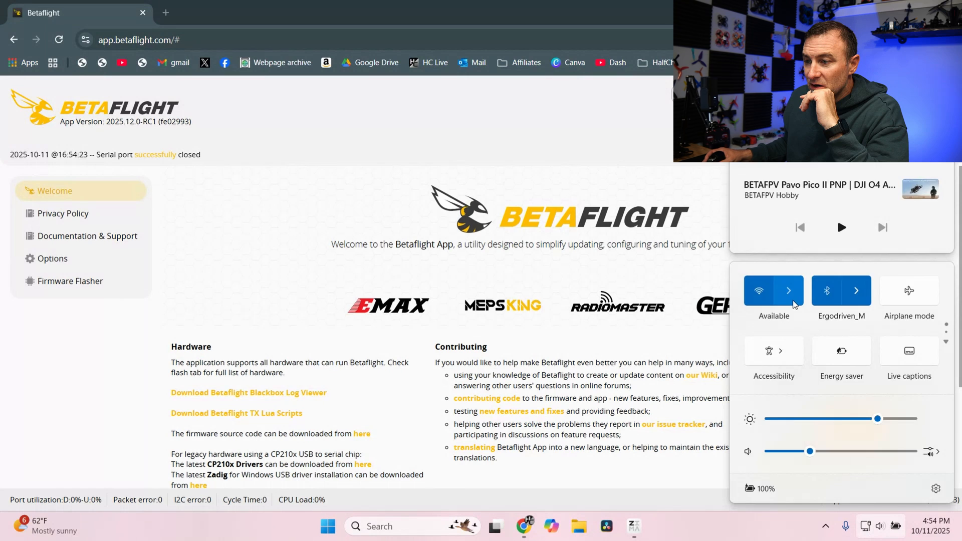
pyautogui.click(789, 290)
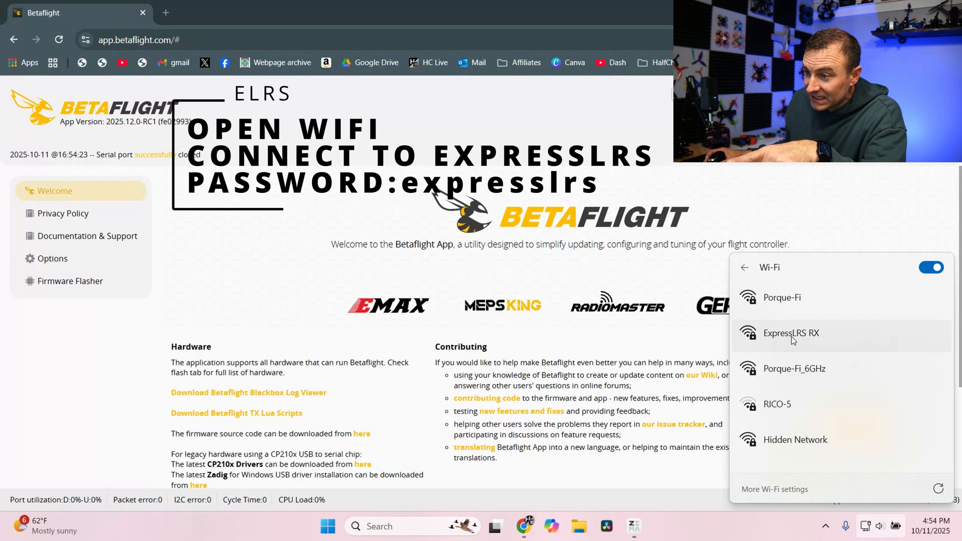
pyautogui.click(792, 333)
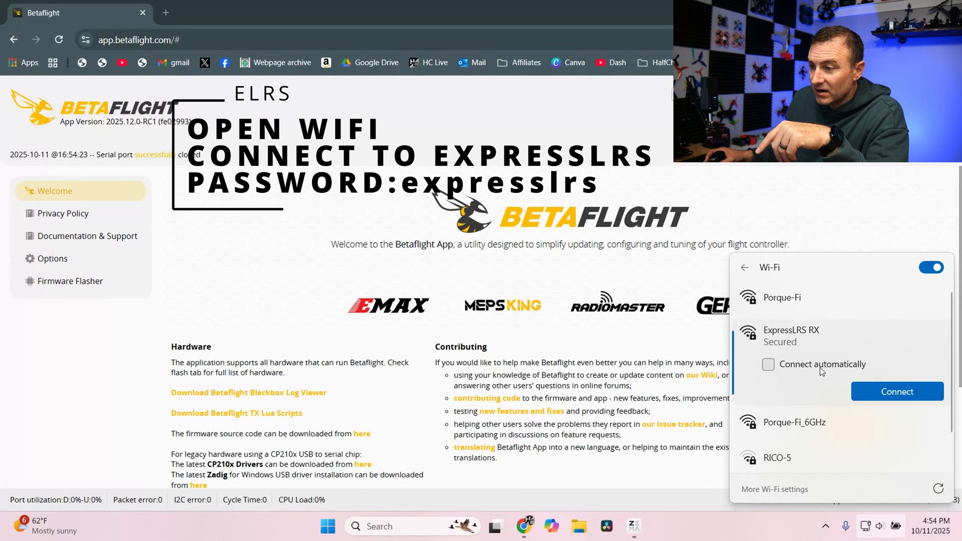
pyautogui.click(897, 390)
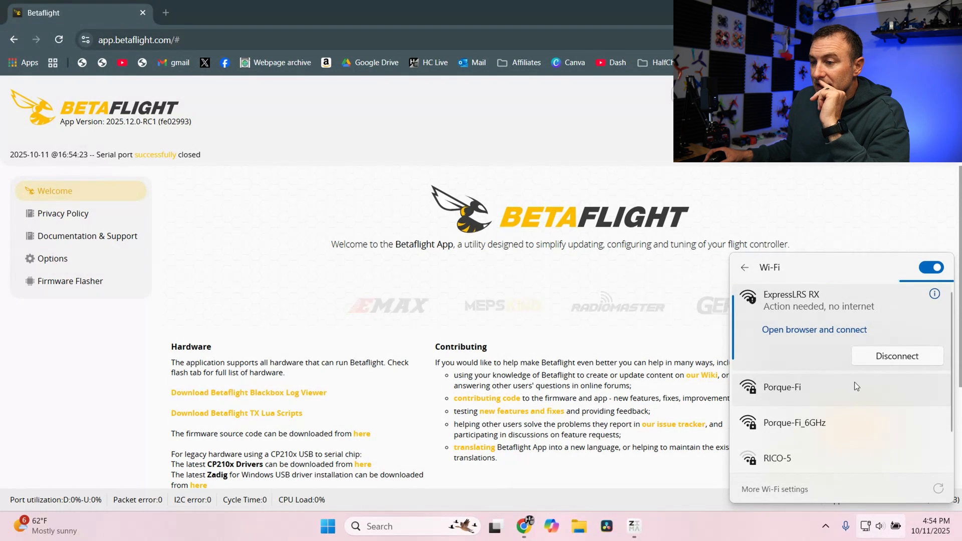
pyautogui.click(814, 330)
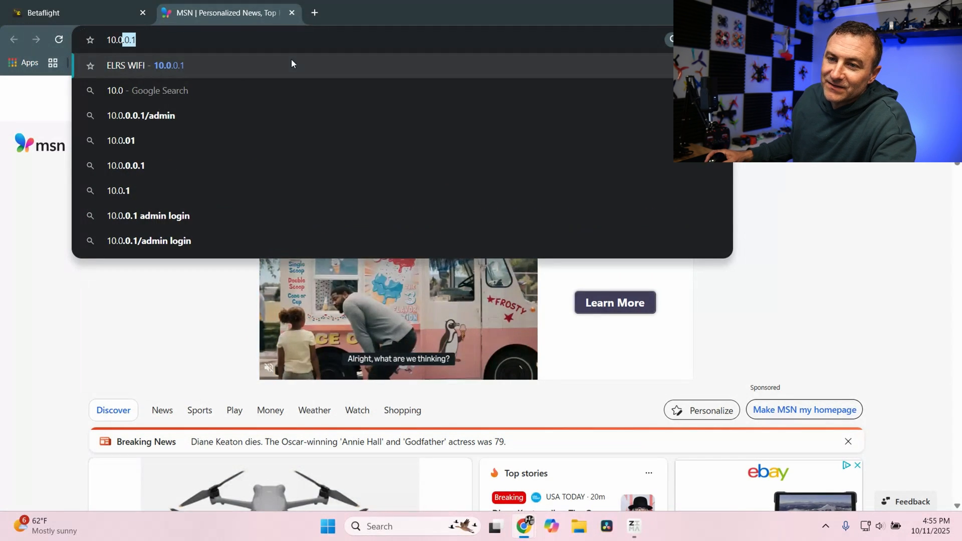
# Save the new binding phrase on the receiver's 10.0.0.1 page and confirm the update message.
pyautogui.press('Enter')
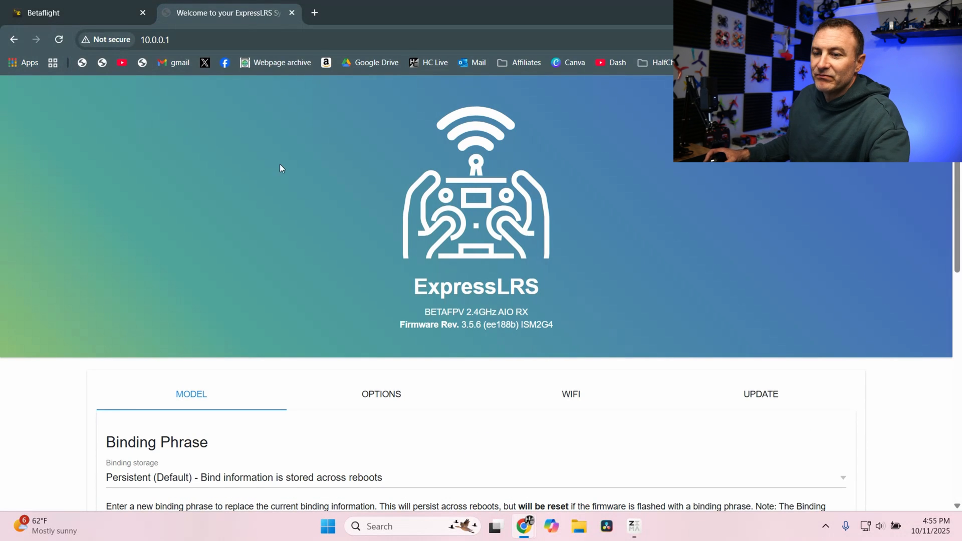
pyautogui.scroll(-3)
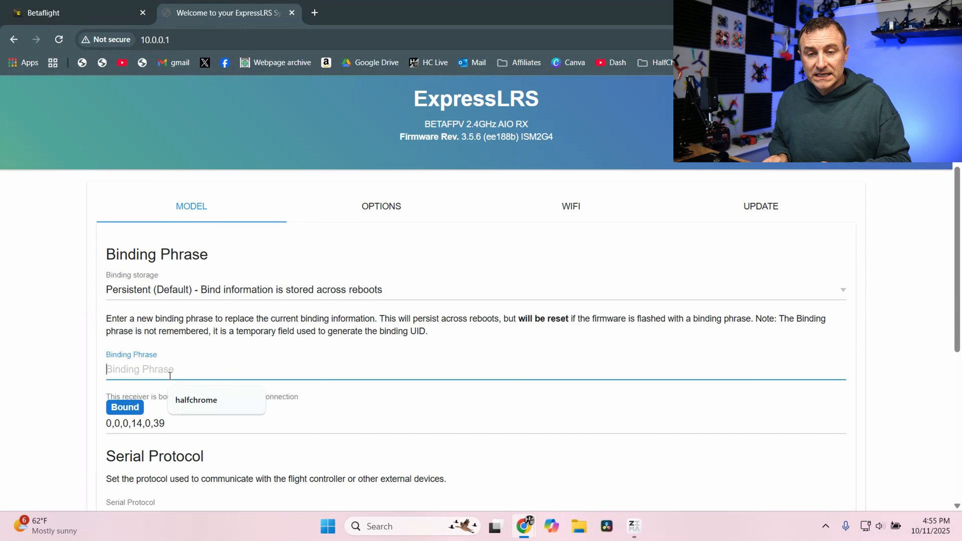
pyautogui.moveTo(203, 420)
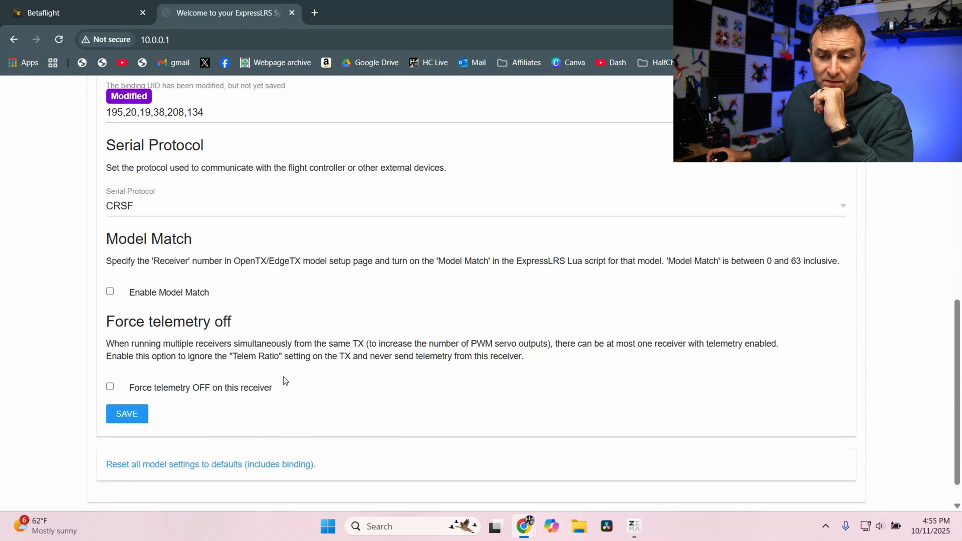
pyautogui.click(126, 414)
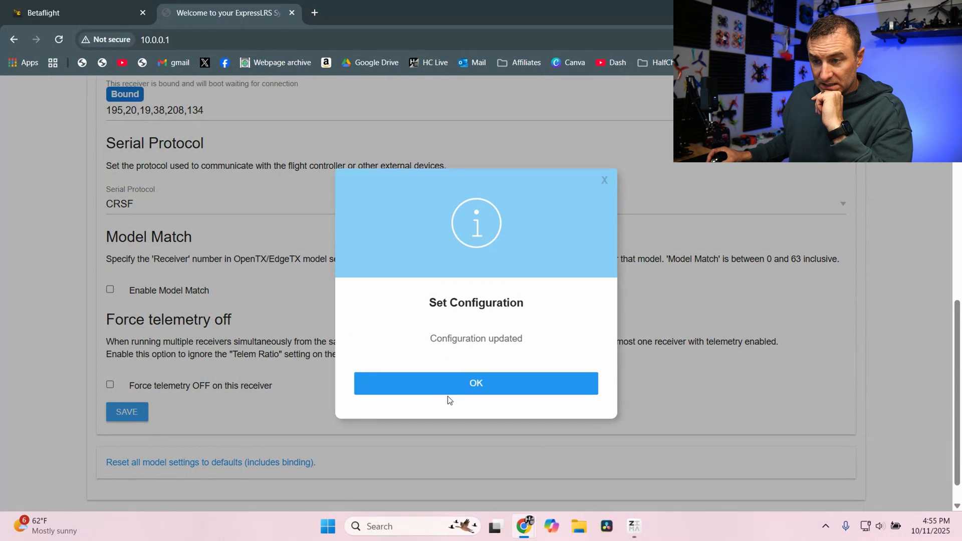
pyautogui.click(476, 382)
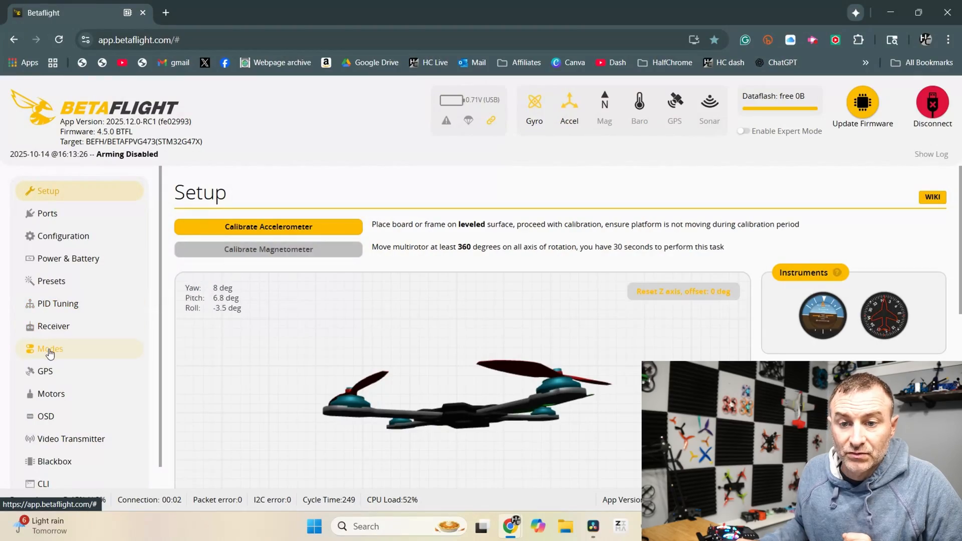
# Show the Receiver page's live channel bars, CRSF provider and AETR1234 channel map.
pyautogui.click(54, 326)
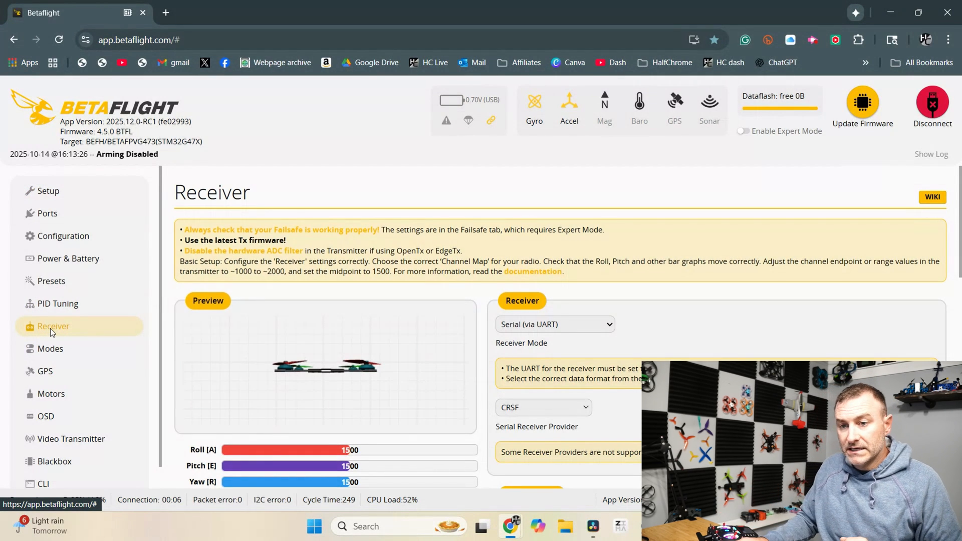
pyautogui.scroll(-3)
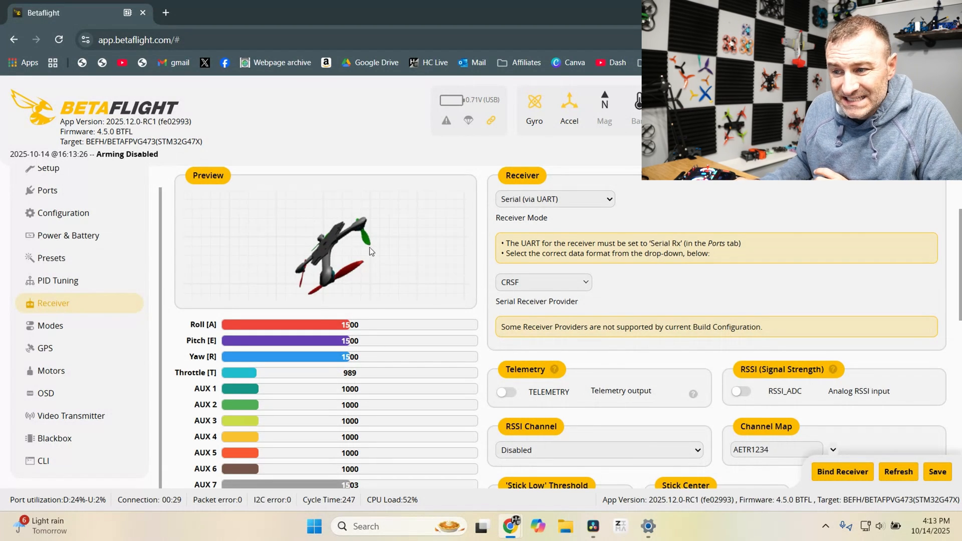
pyautogui.scroll(-3)
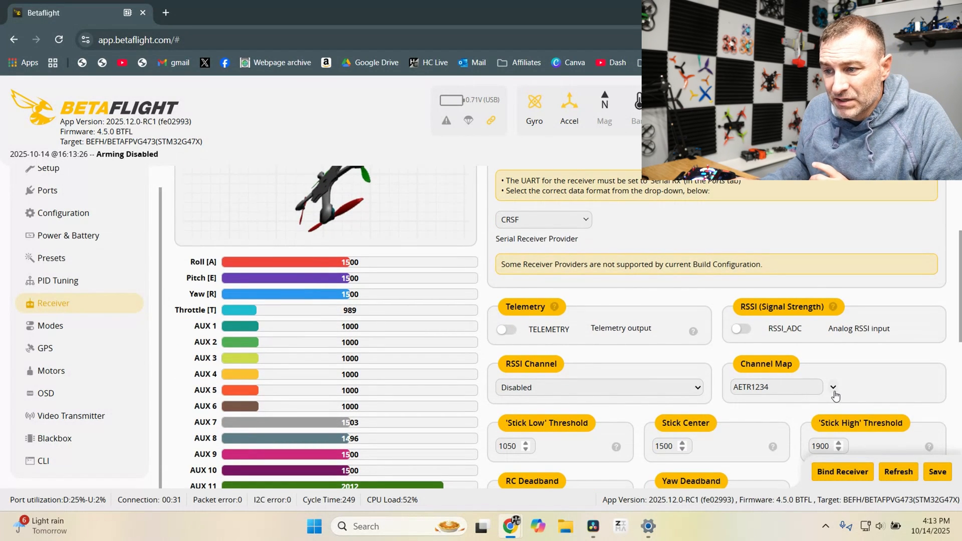
pyautogui.click(836, 387)
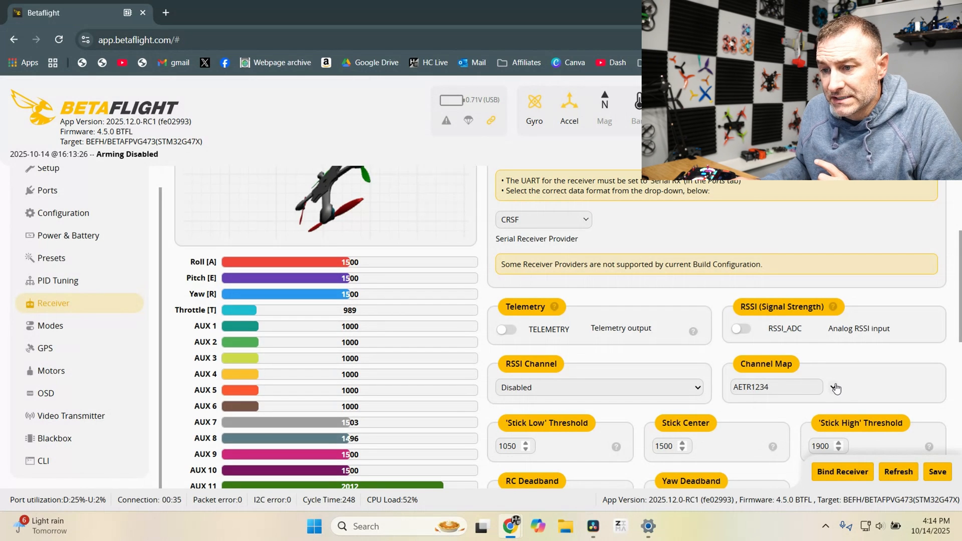
pyautogui.scroll(-3)
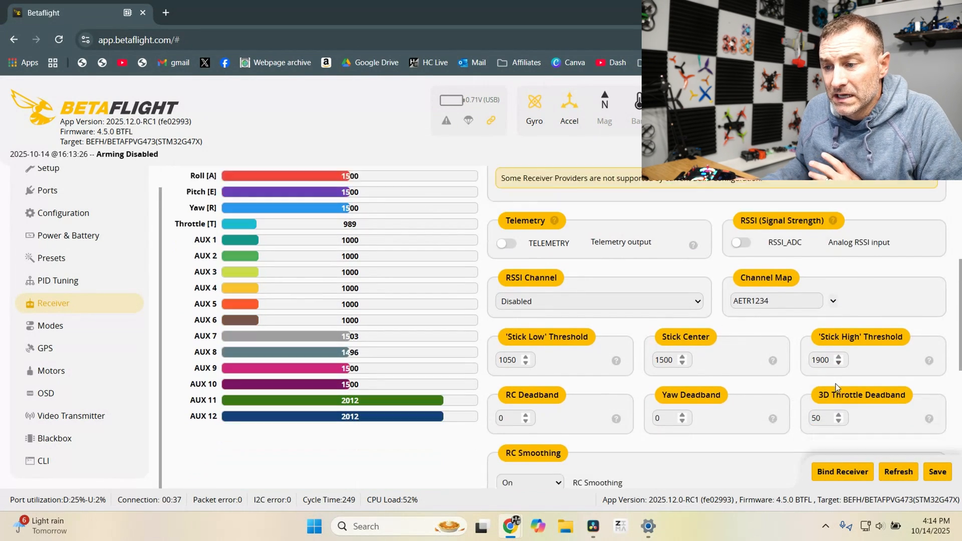